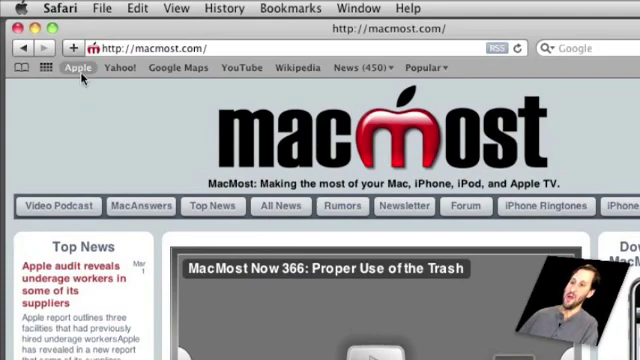
mouse_move(231, 67)
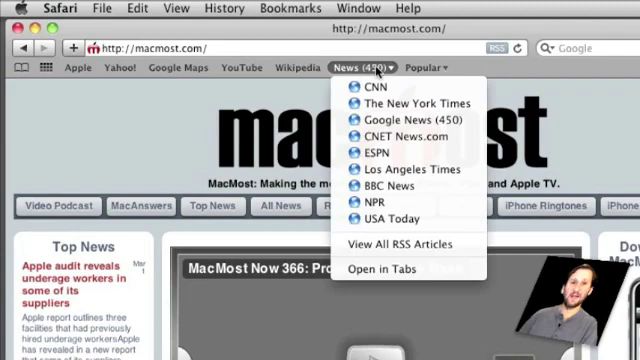
mouse_move(375, 87)
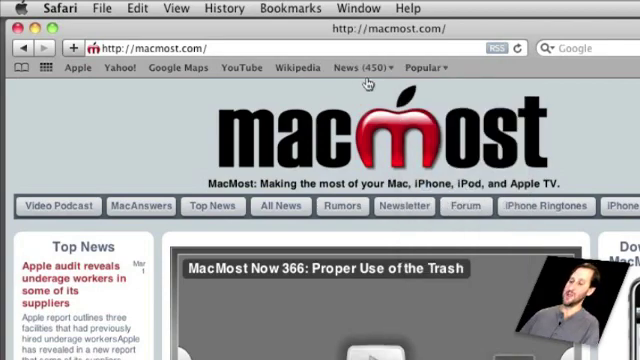
- Show the Google Maps bookmark in the bookmark organiser's Bookmarks Bar collection
click(360, 67)
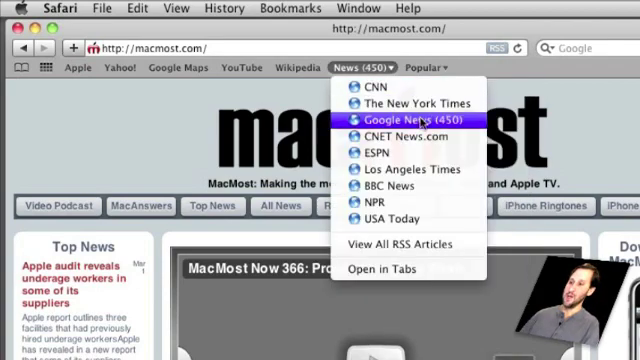
mouse_move(476, 121)
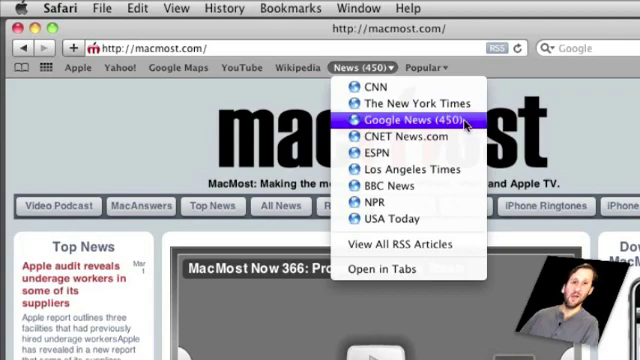
mouse_move(285, 115)
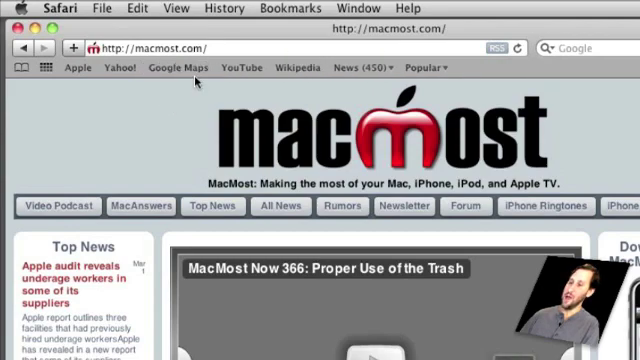
mouse_move(178, 67)
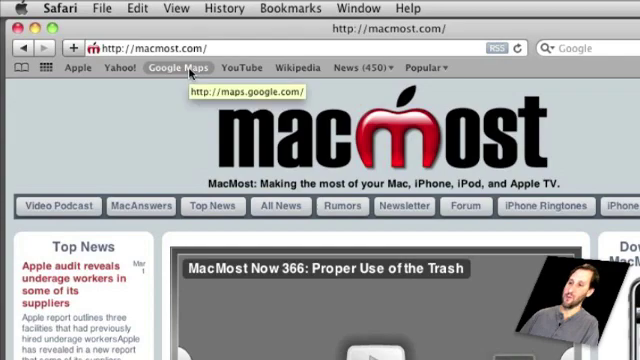
right_click(172, 67)
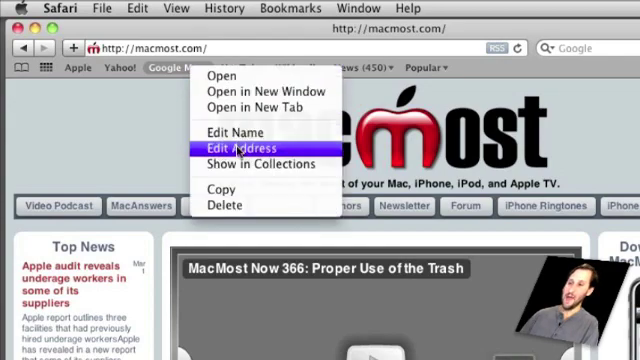
mouse_move(233, 190)
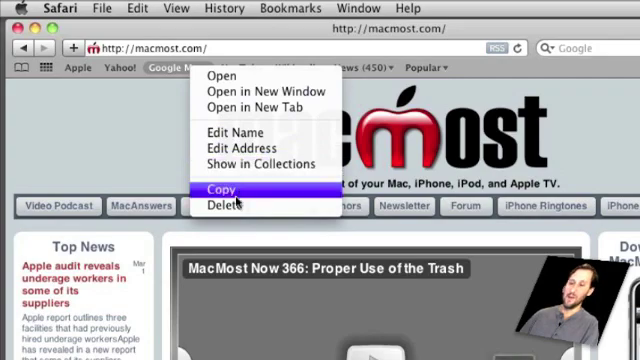
mouse_move(261, 164)
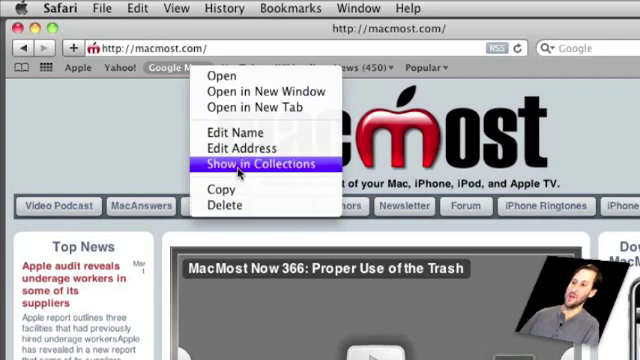
click(264, 164)
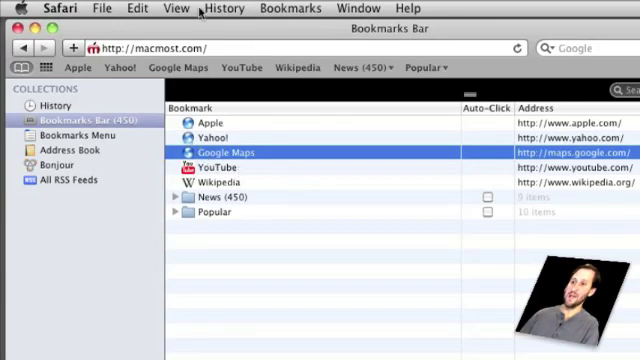
click(290, 8)
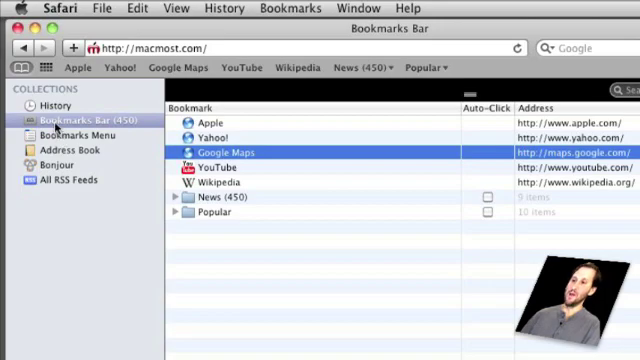
mouse_move(224, 122)
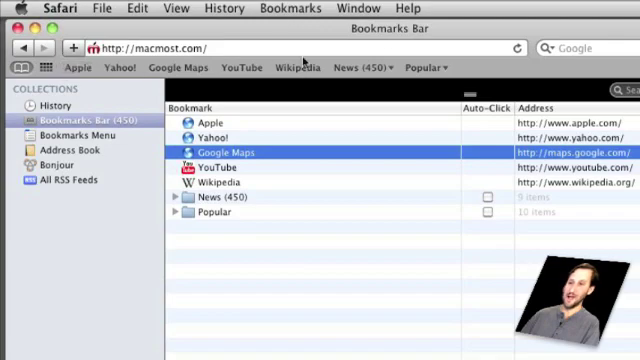
drag(228, 152, 228, 168)
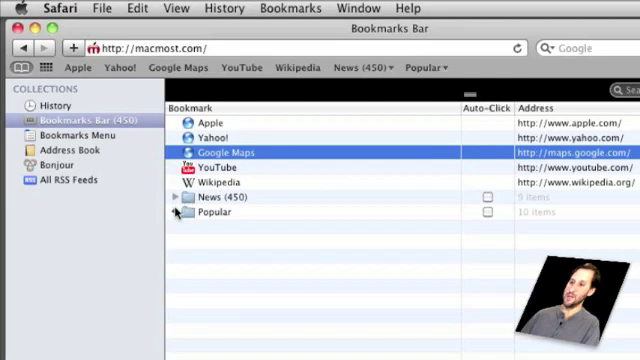
click(172, 210)
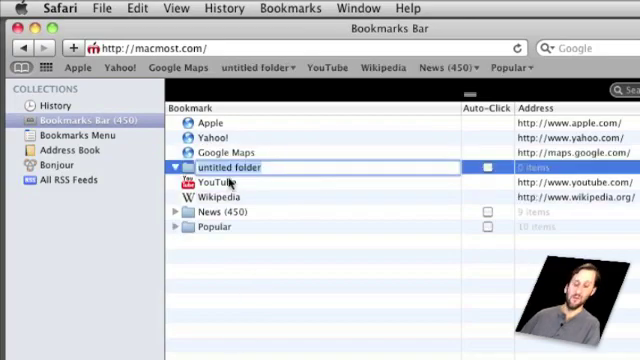
- Name the new untitled bookmarks-bar folder 'MacMost'
text(MacMost)
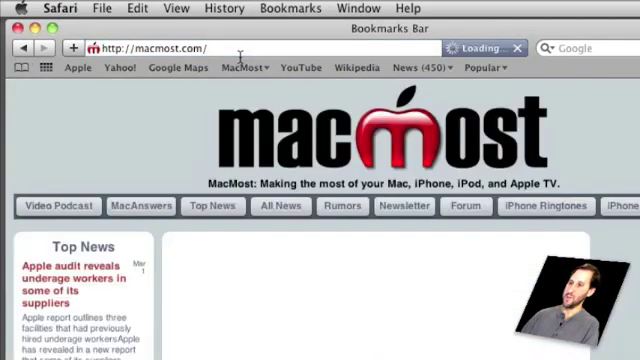
- Bookmark the MacMost home page into the MacMost folder
click(306, 8)
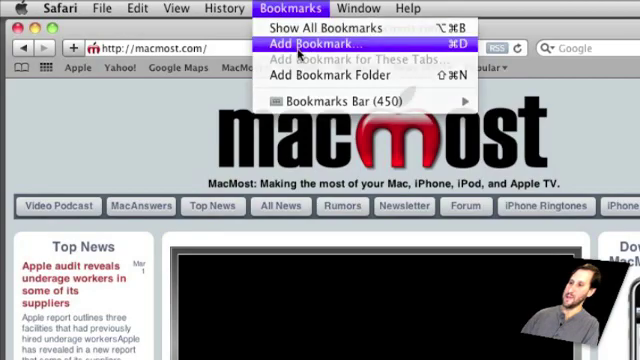
click(320, 44)
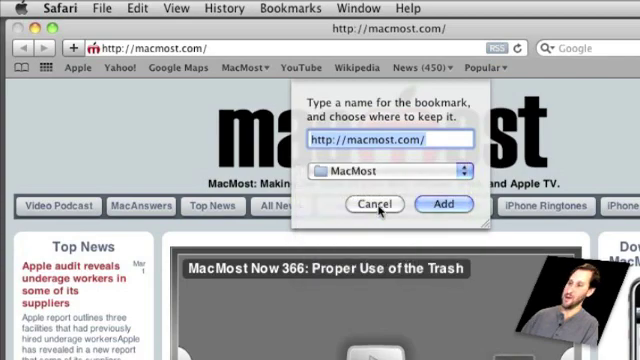
click(376, 204)
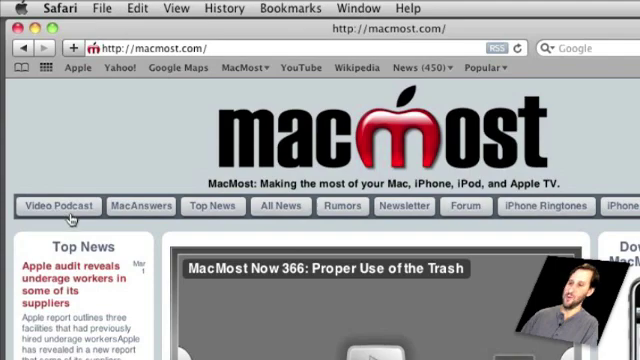
- Bookmark the Top Apple-Related News page into the MacMost folder
click(211, 207)
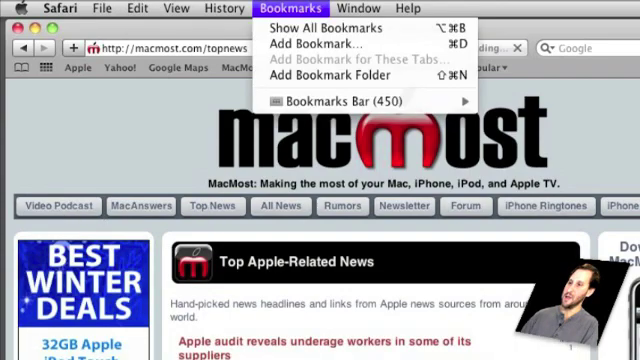
click(318, 44)
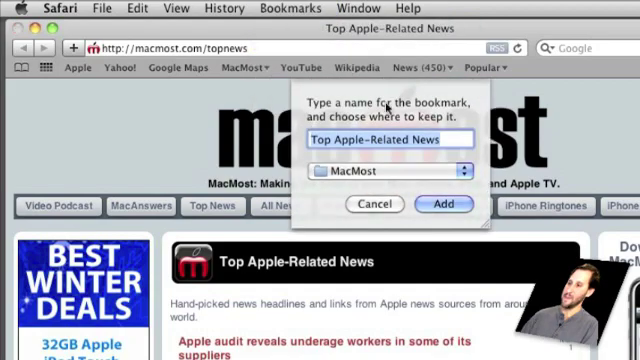
click(388, 169)
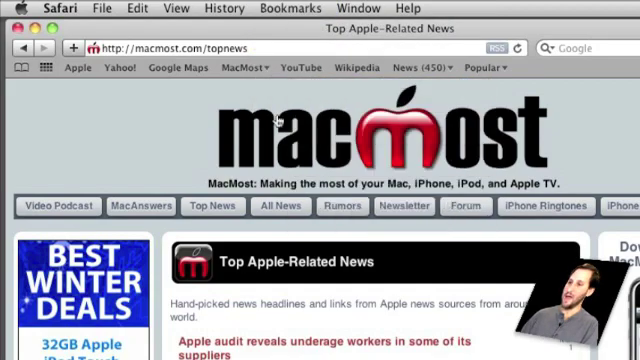
click(289, 8)
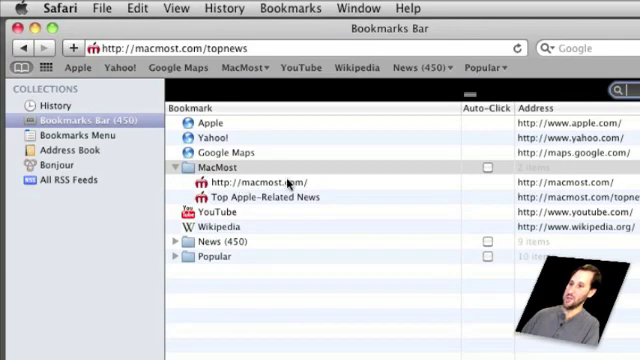
click(265, 182)
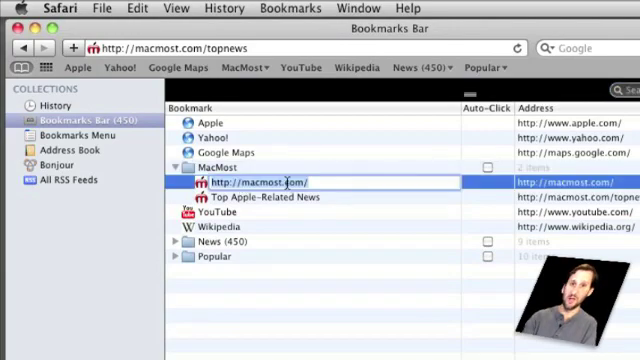
text(MacMost Home)
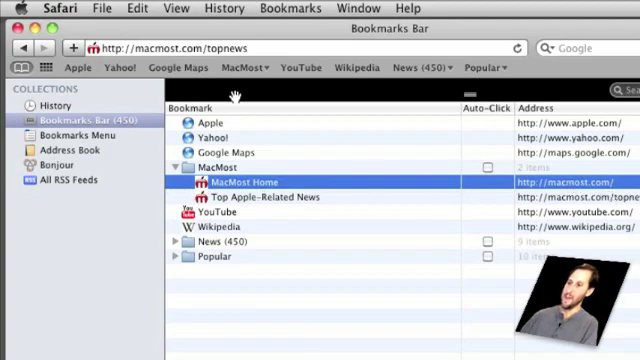
mouse_move(460, 95)
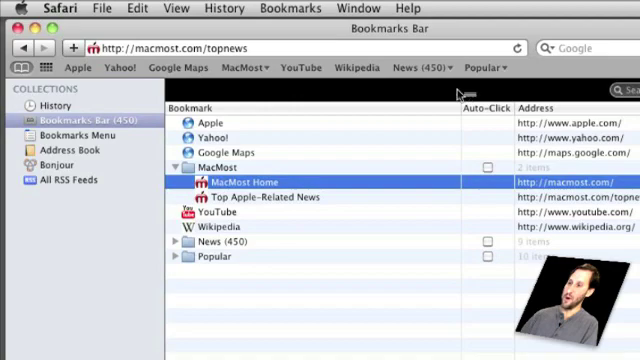
click(245, 67)
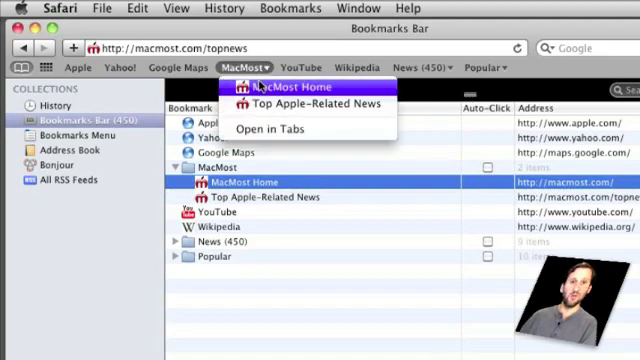
mouse_move(315, 105)
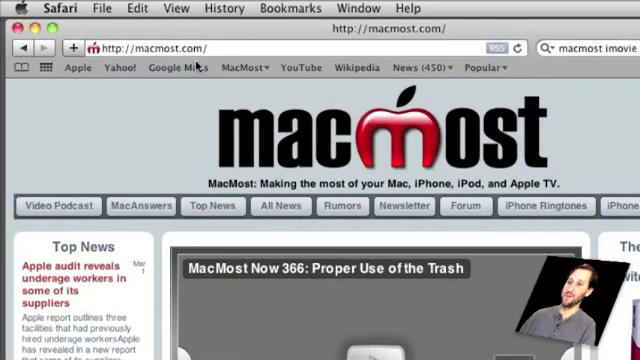
click(244, 67)
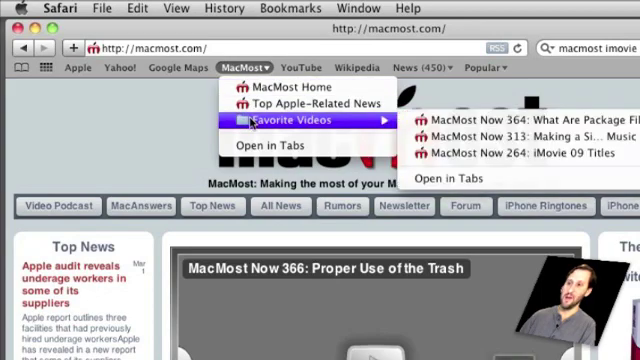
mouse_move(510, 124)
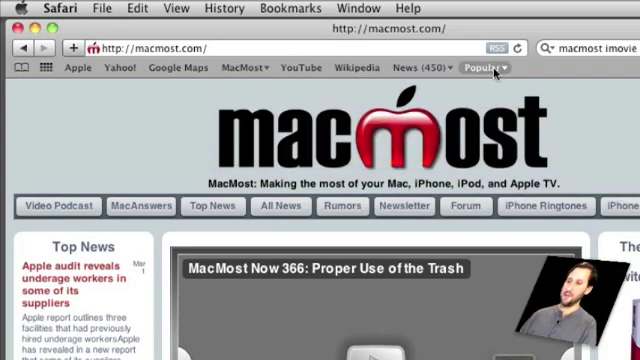
- Control-click the Popular folder on the bookmarks bar to show its context menu
click(492, 67)
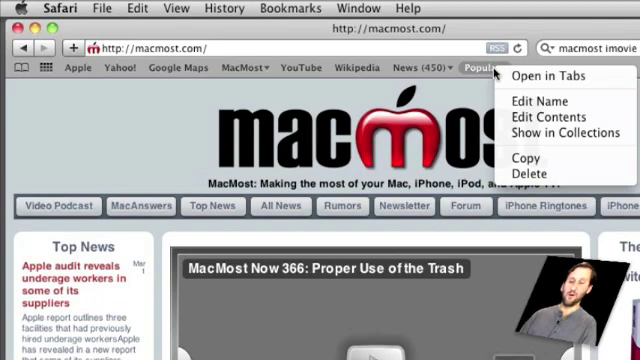
mouse_move(545, 75)
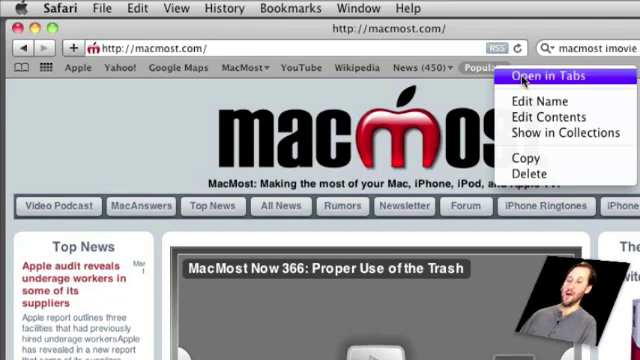